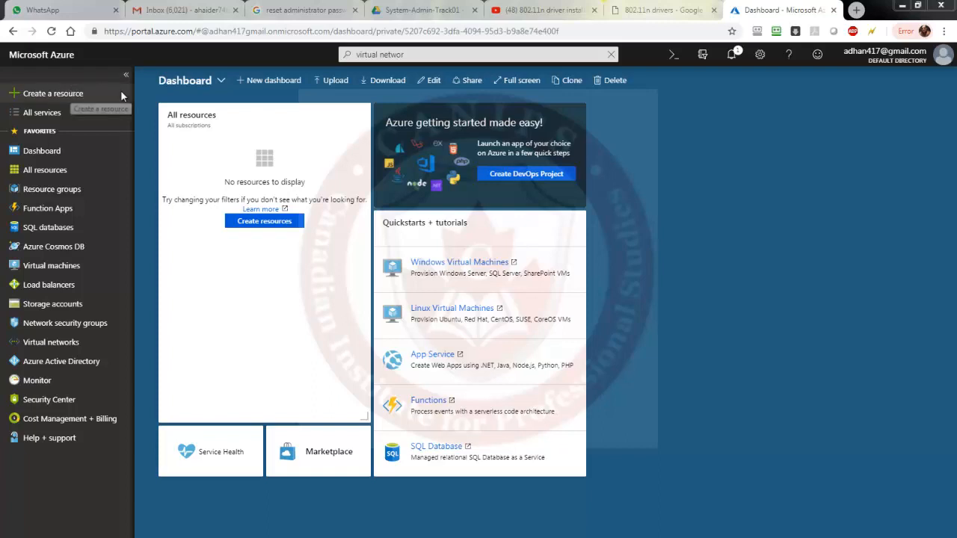
{"action": "mouse_move", "coordinate": [818, 167]}
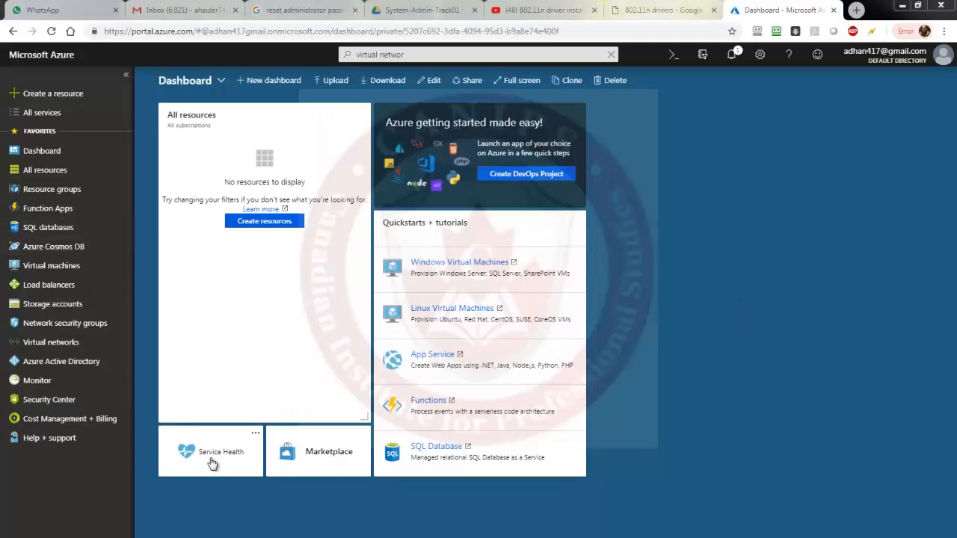
Open the empty Virtual networks list and start adding a new virtual network.
{"action": "left_click", "coordinate": [50, 342]}
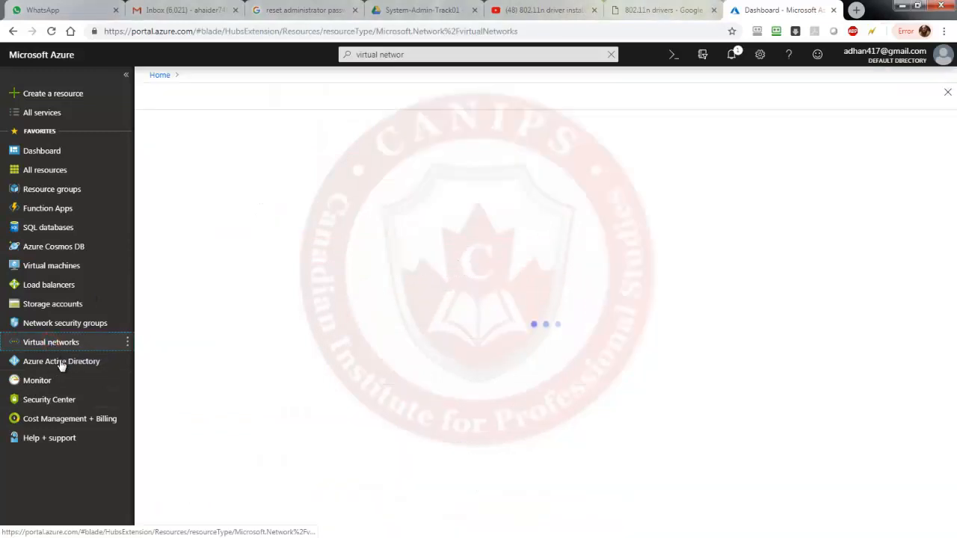
{"action": "left_click", "coordinate": [51, 342]}
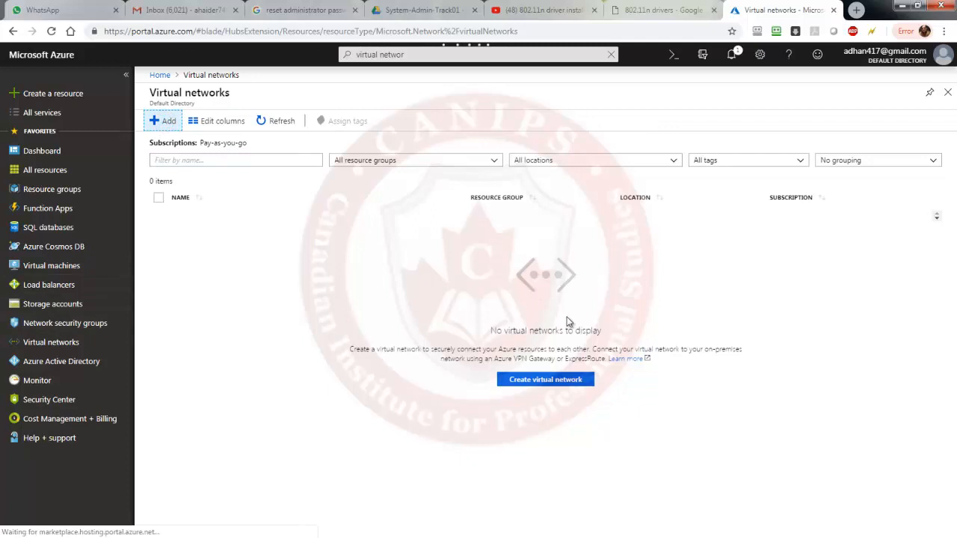
{"action": "mouse_move", "coordinate": [484, 234]}
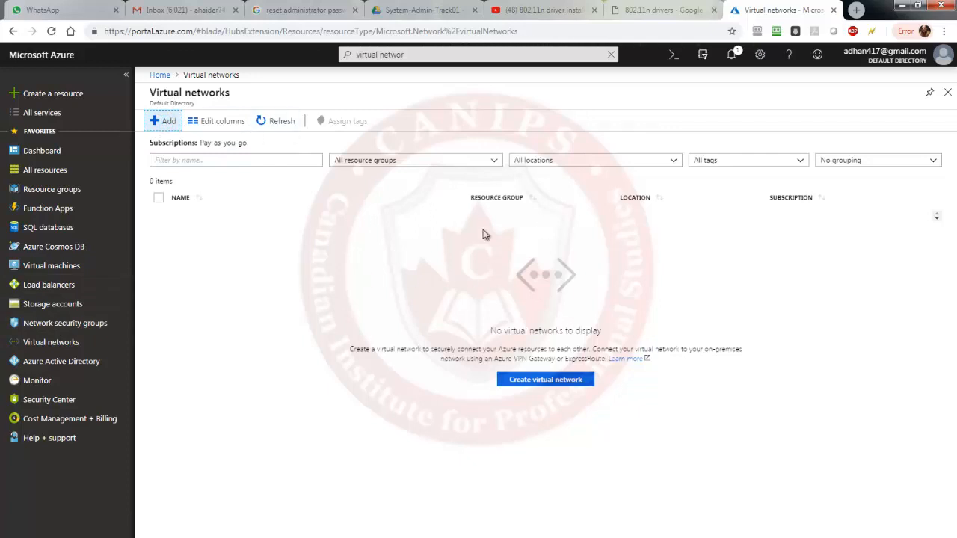
{"action": "mouse_move", "coordinate": [397, 257]}
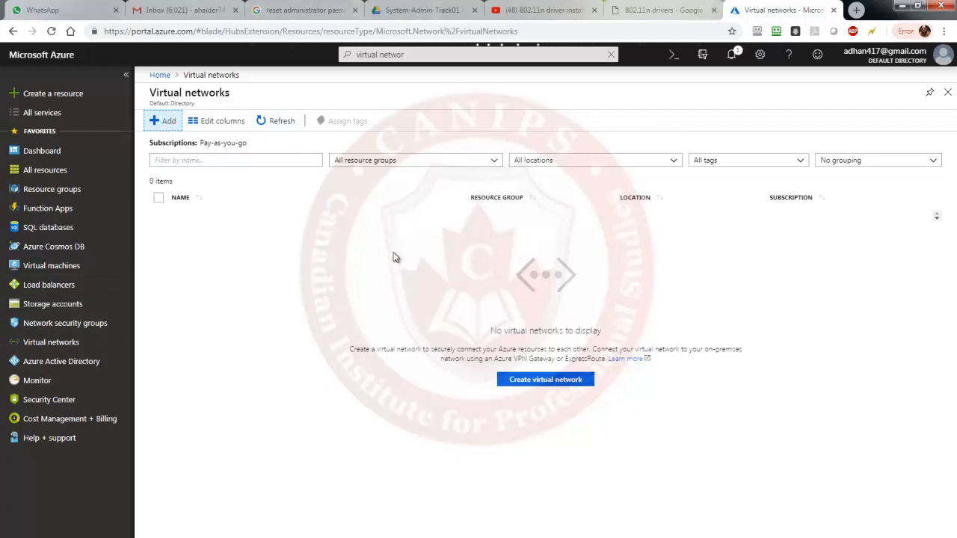
{"action": "mouse_move", "coordinate": [448, 258]}
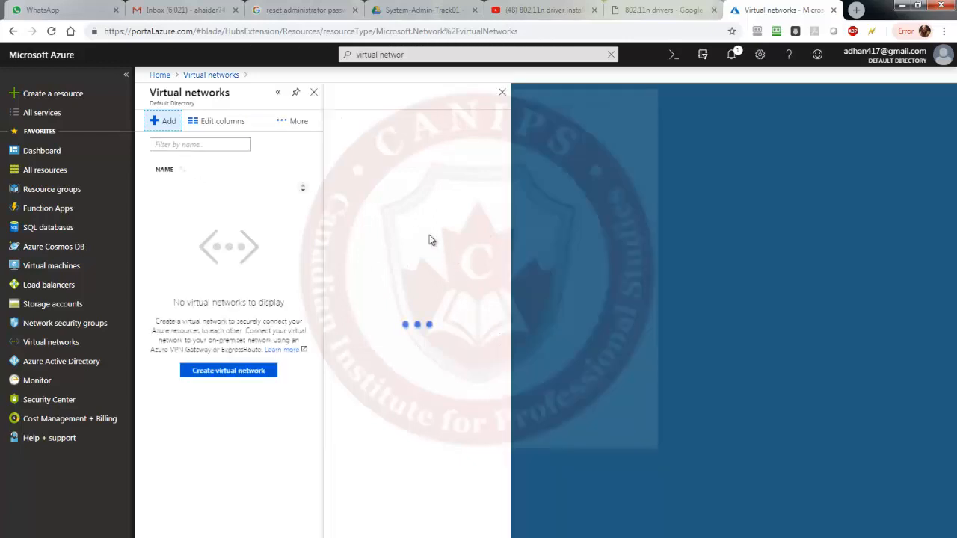
Enter name IT-Prod, address space 10.0.0.0/16, and select resource group NetplusNewRG1.
{"action": "left_click", "coordinate": [228, 370]}
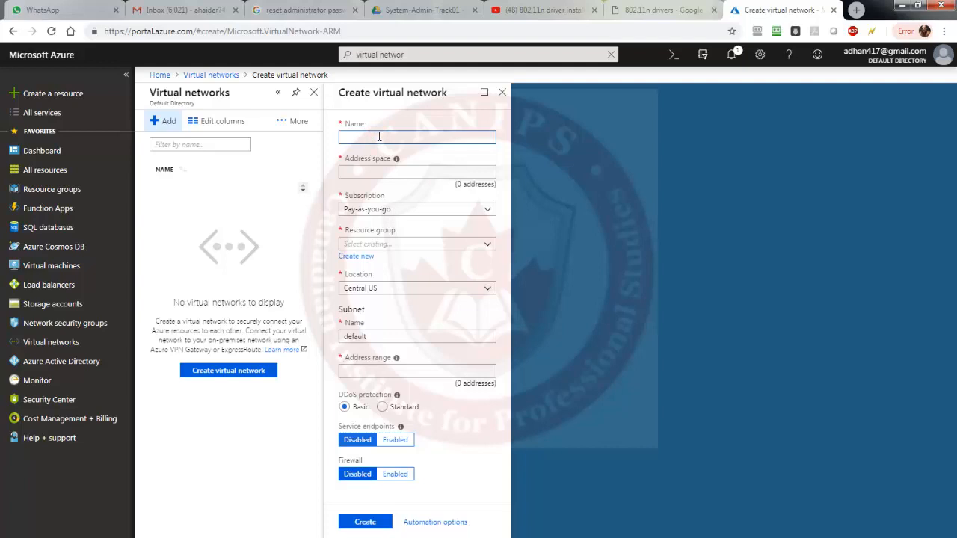
{"action": "mouse_move", "coordinate": [269, 166]}
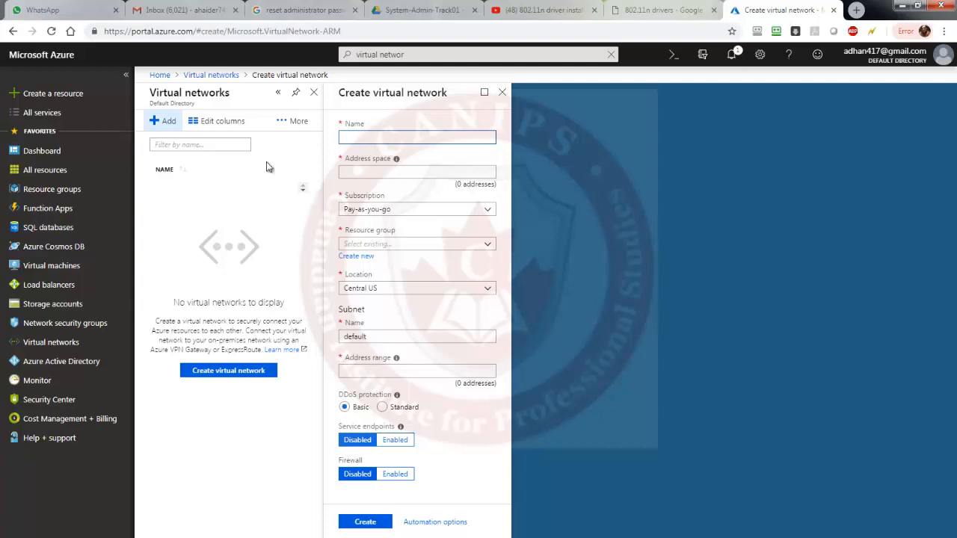
{"action": "mouse_move", "coordinate": [233, 233]}
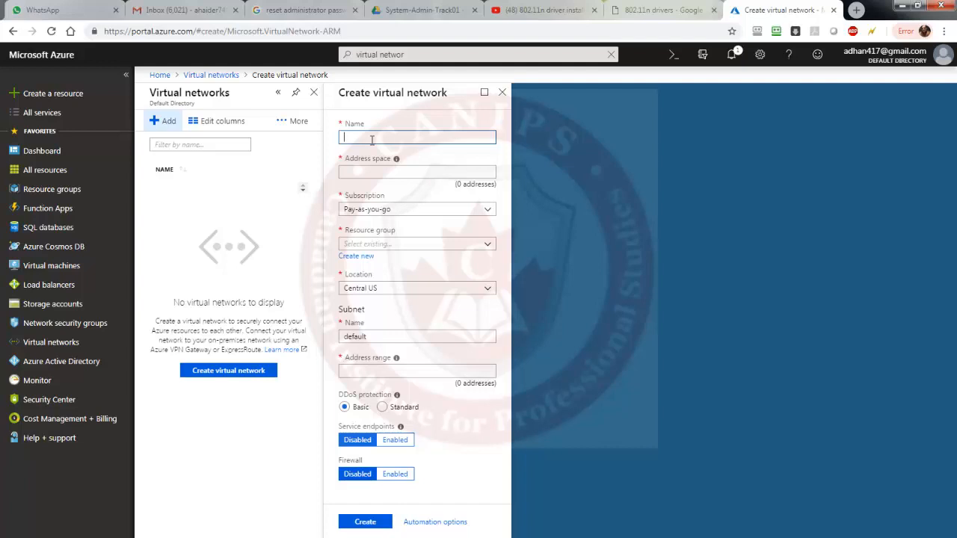
{"action": "type", "text": "1"}
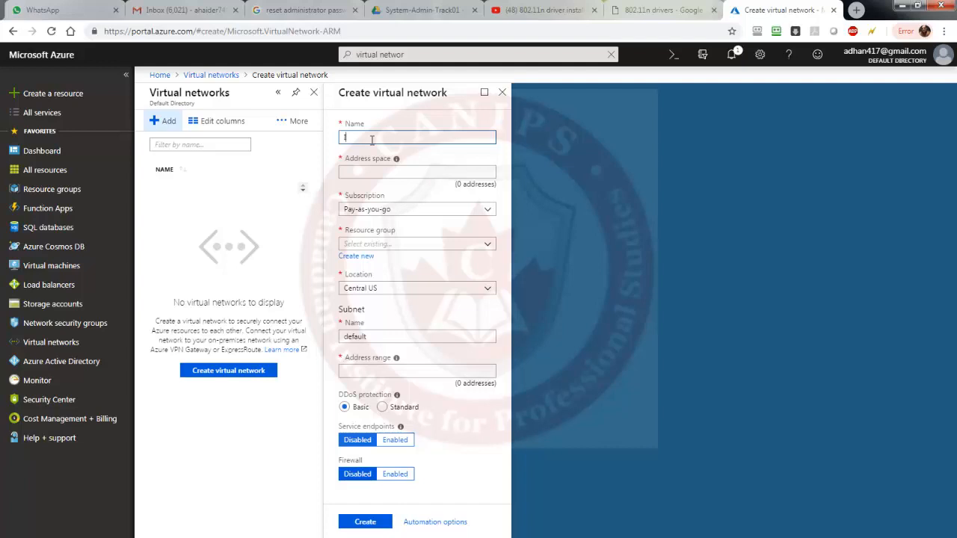
{"action": "type", "text": "IT-"}
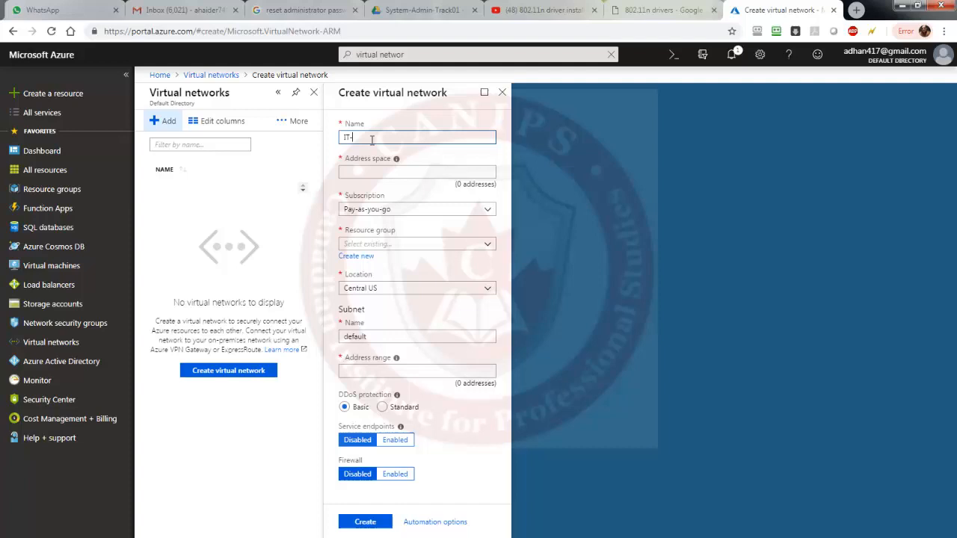
{"action": "type", "text": "Prod"}
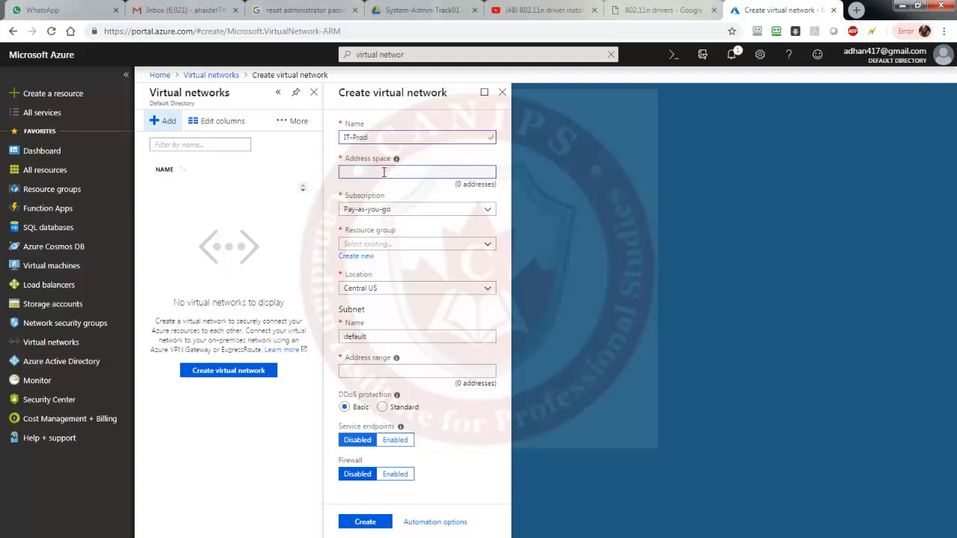
{"action": "type", "text": "10.0.0.0/"}
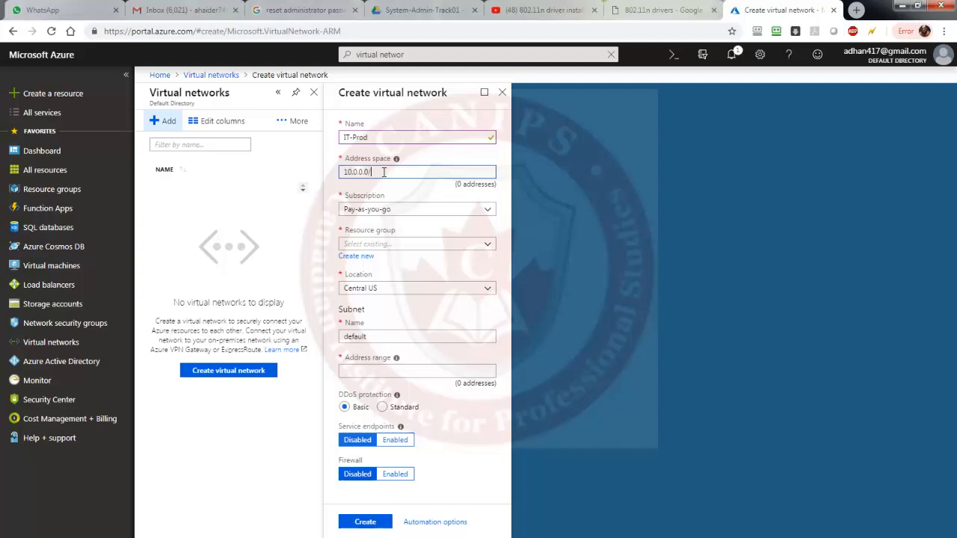
{"action": "type", "text": "16"}
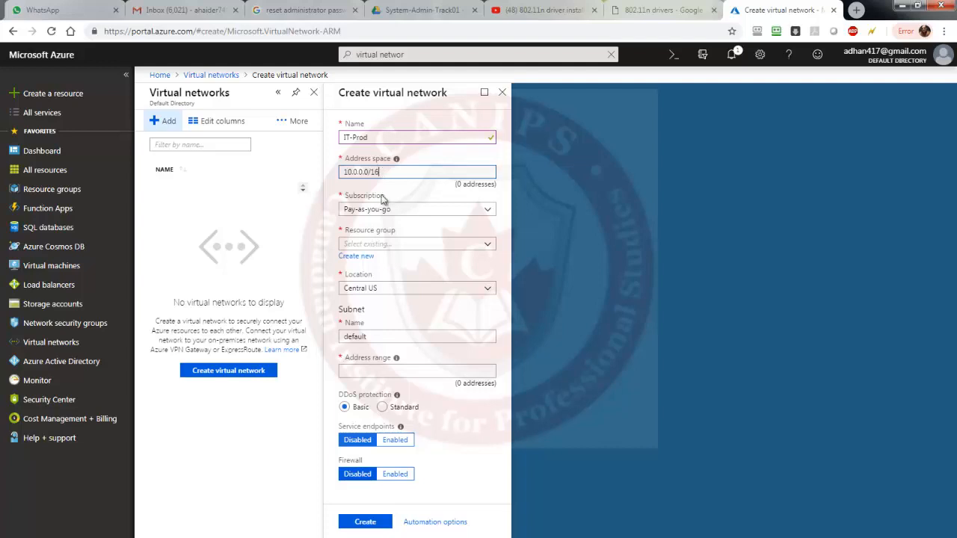
{"action": "mouse_move", "coordinate": [387, 244]}
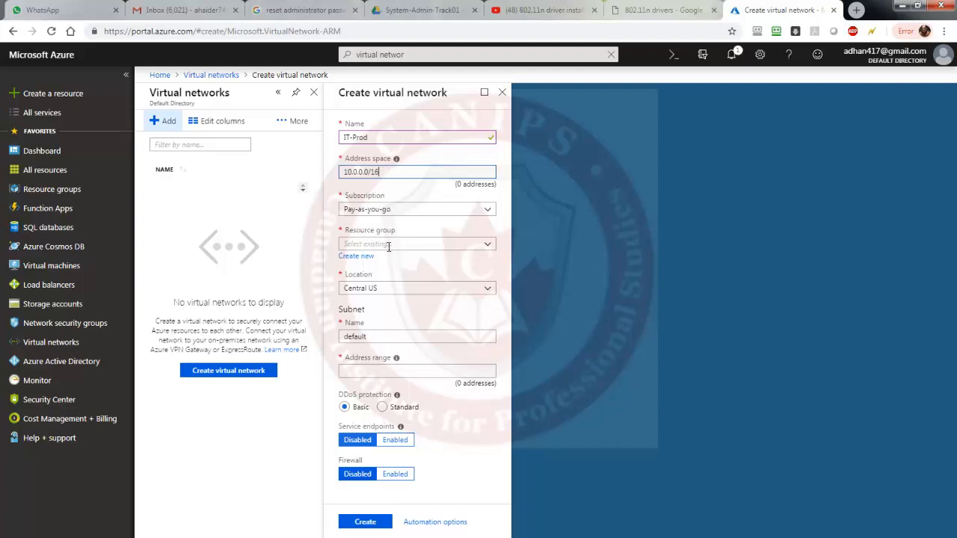
{"action": "left_click", "coordinate": [416, 244]}
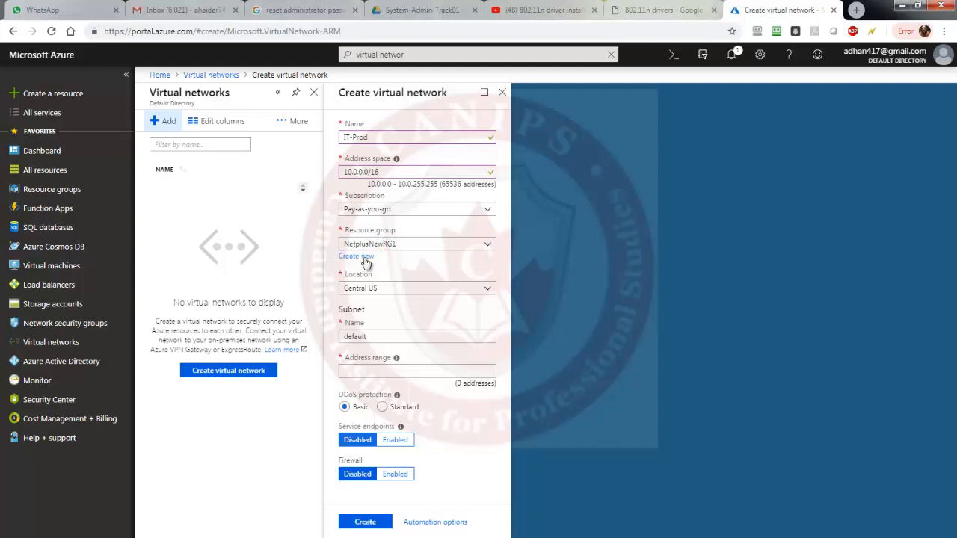
{"action": "mouse_move", "coordinate": [373, 264]}
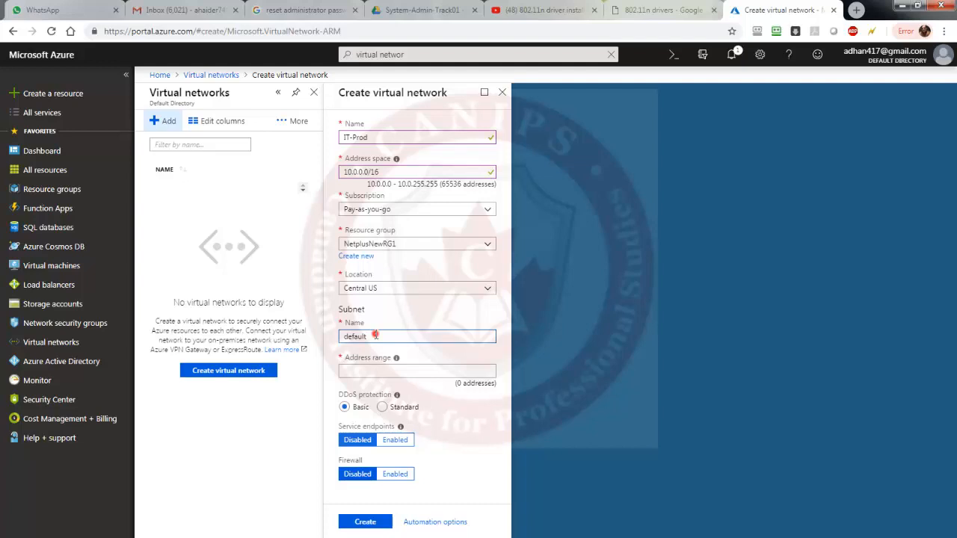
Rename the default subnet to WebServer and enter address range 10.0.0.0/24.
{"action": "type", "text": "We"}
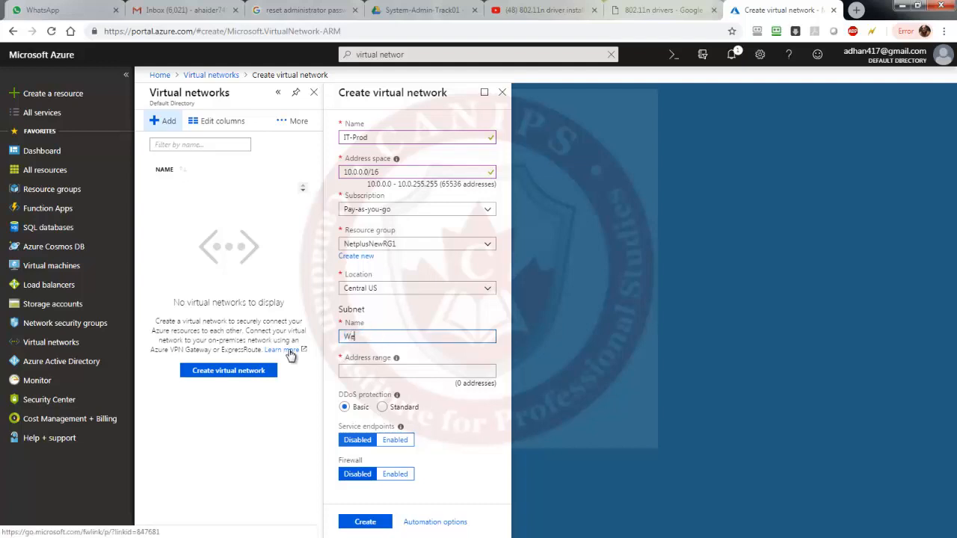
{"action": "type", "text": "bSe"}
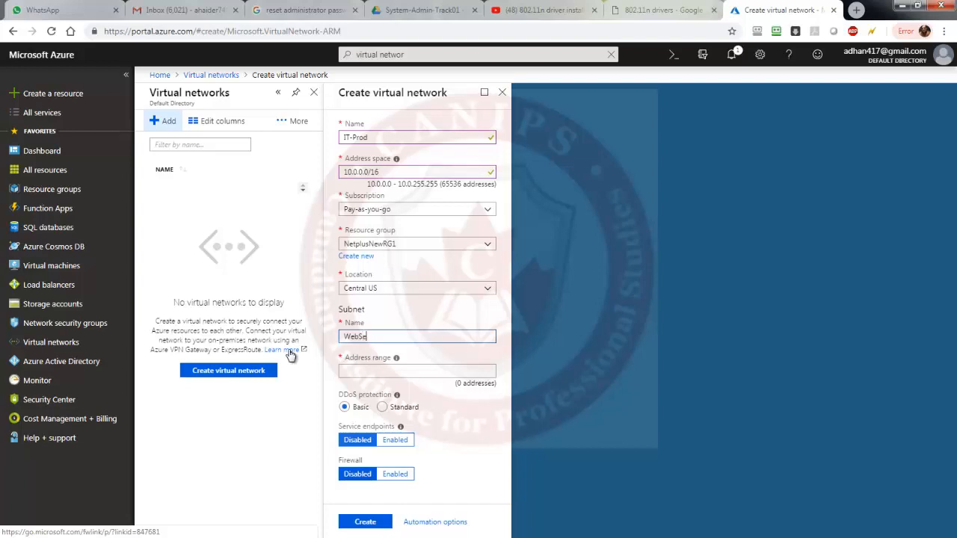
{"action": "type", "text": "rver"}
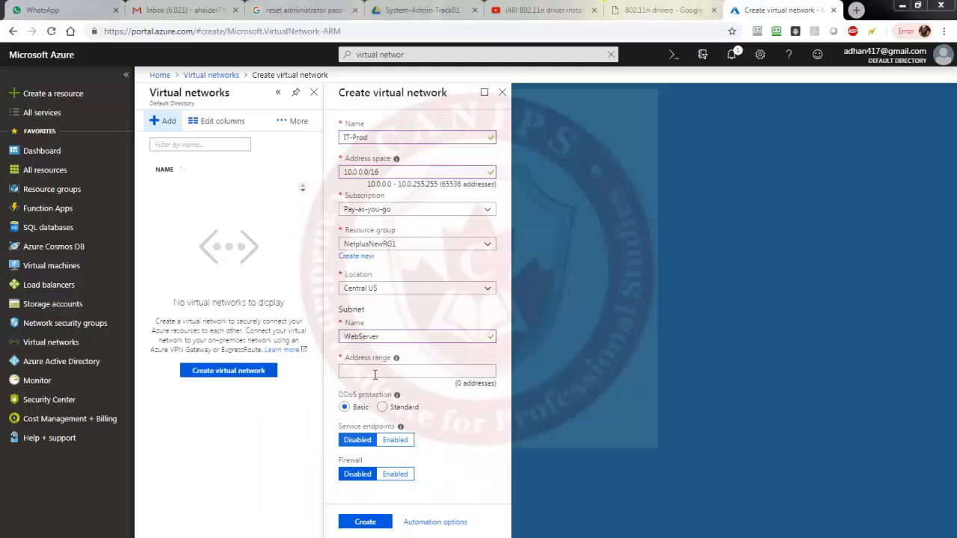
{"action": "left_click", "coordinate": [417, 372]}
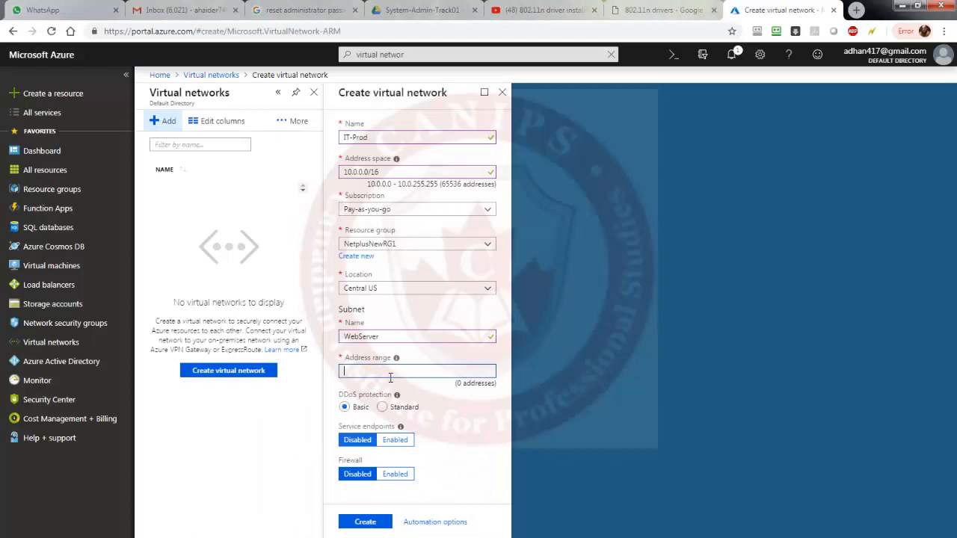
{"action": "type", "text": "10"}
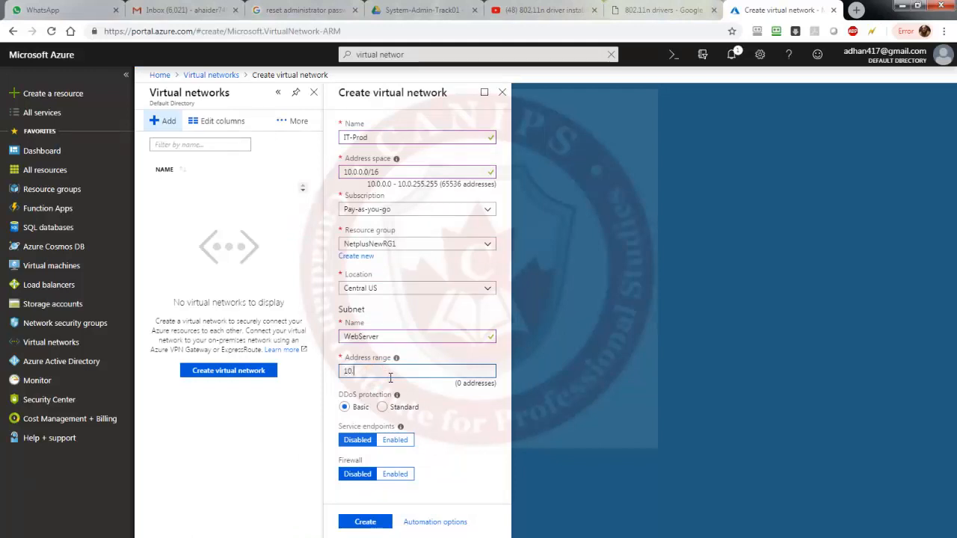
{"action": "type", "text": ".0.0."}
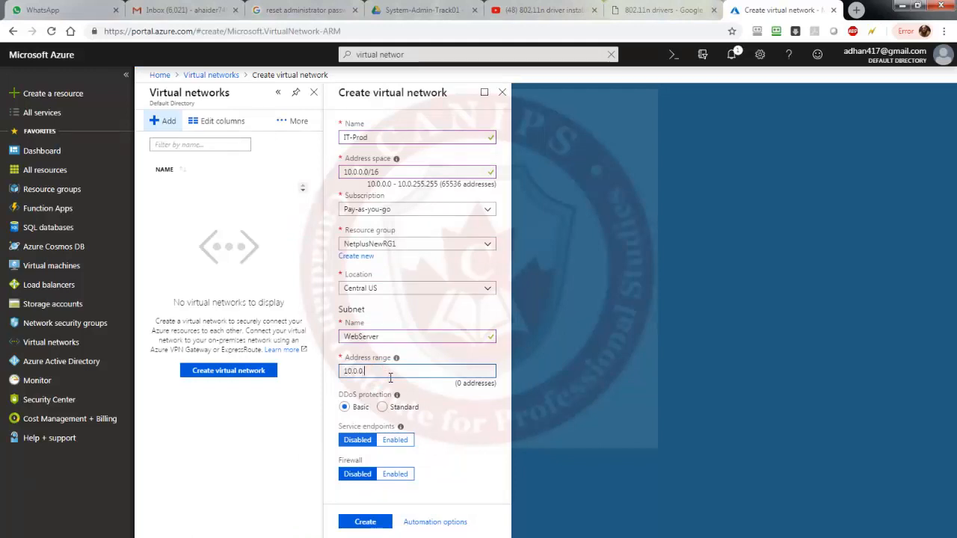
{"action": "type", "text": "/"}
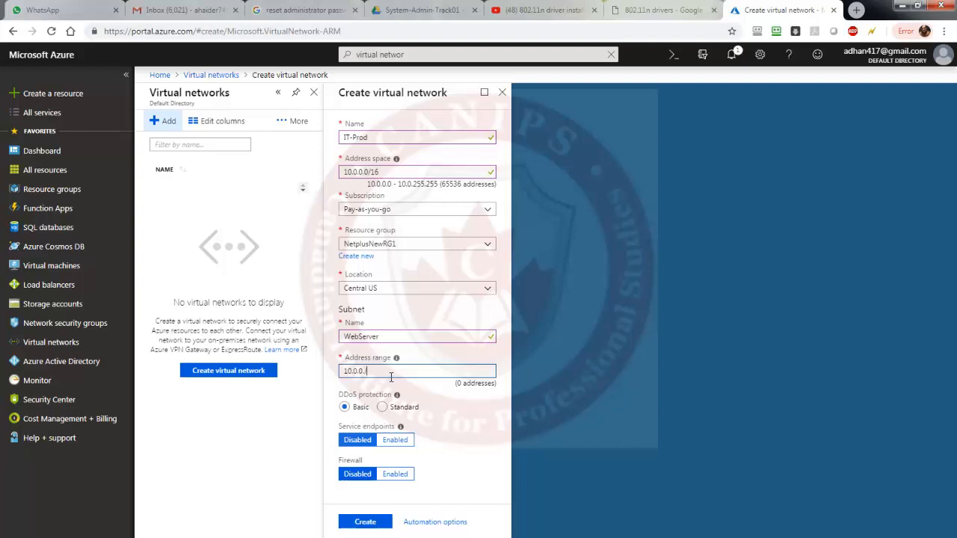
{"action": "type", "text": "24"}
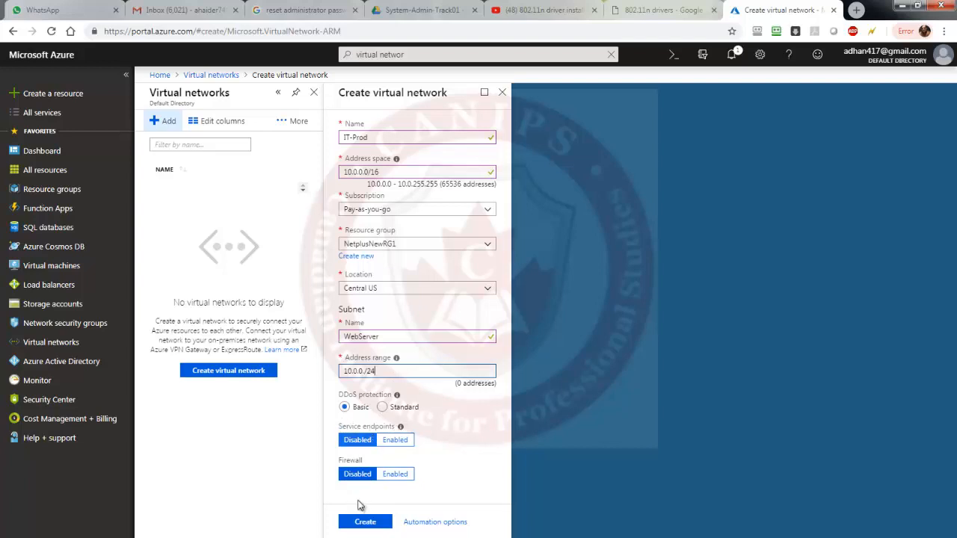
Create the IT-Prod network so its deployment starts.
{"action": "left_click", "coordinate": [365, 521]}
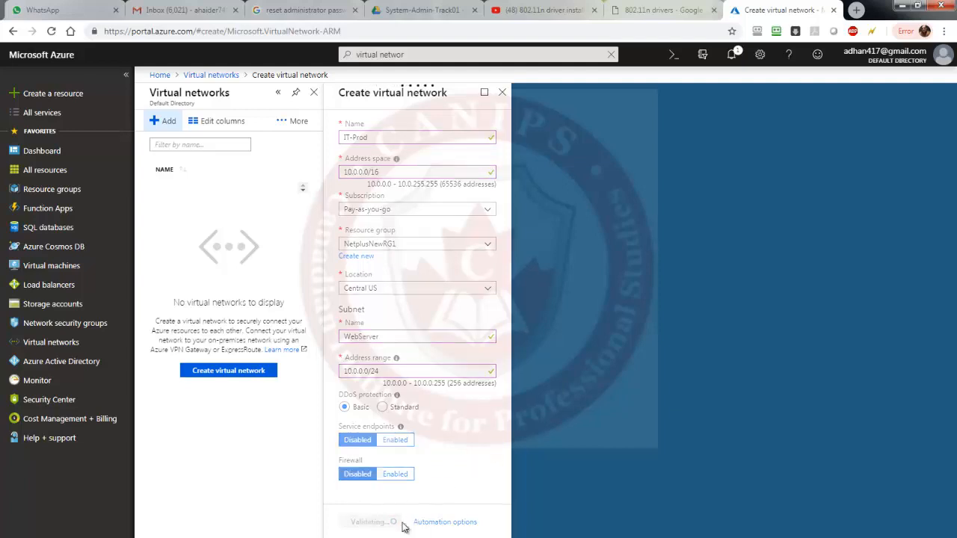
{"action": "mouse_move", "coordinate": [366, 485]}
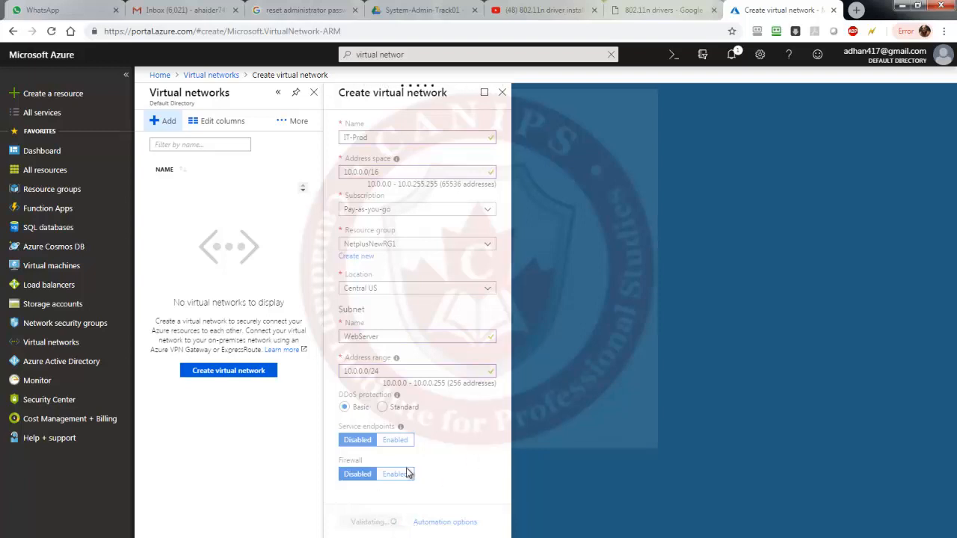
{"action": "mouse_move", "coordinate": [373, 267]}
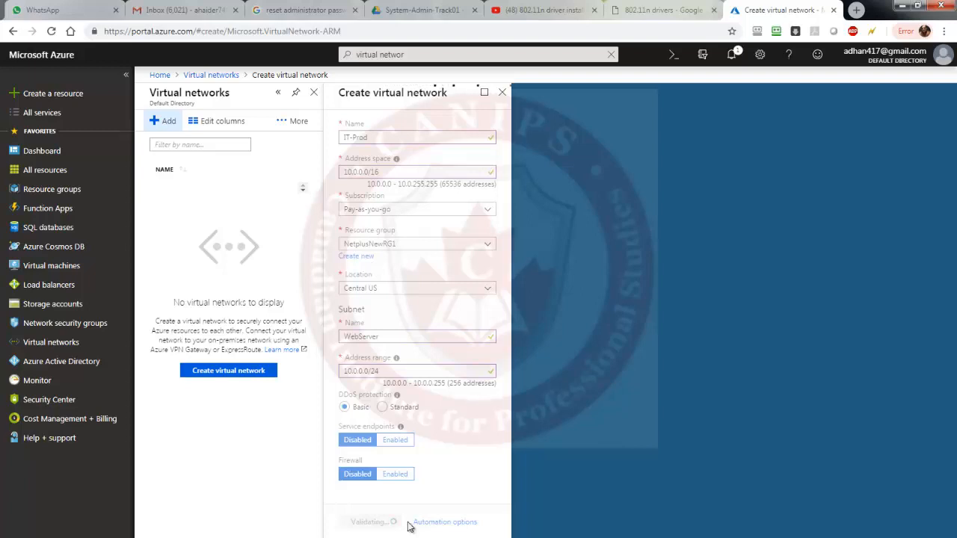
{"action": "left_click", "coordinate": [370, 521]}
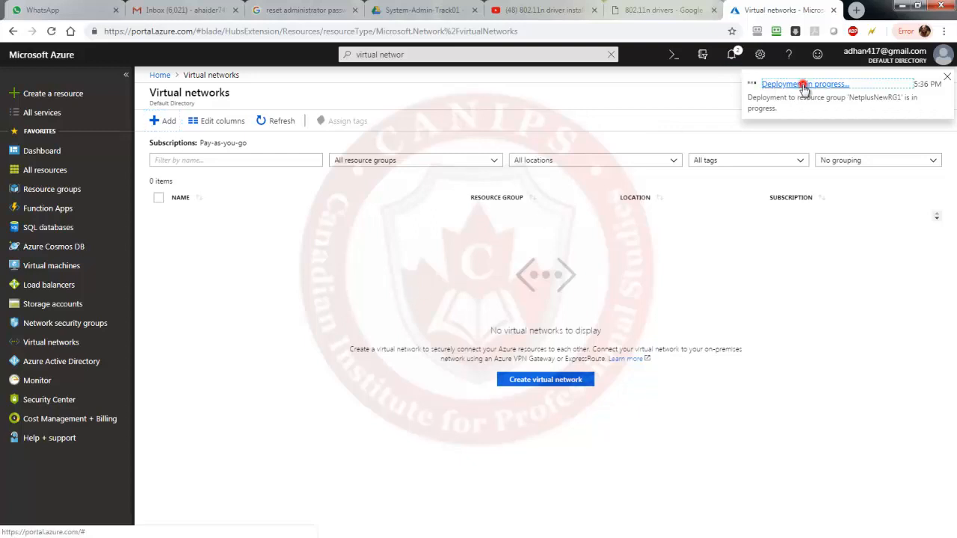
Go from the succeeded deployment notification to the IT-Prod virtual network.
{"action": "left_click", "coordinate": [805, 84]}
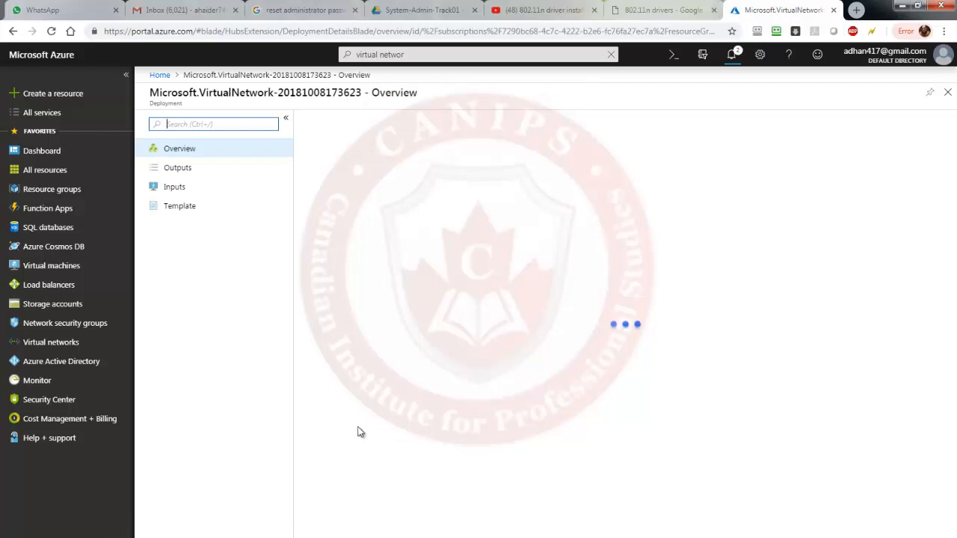
{"action": "mouse_move", "coordinate": [299, 232]}
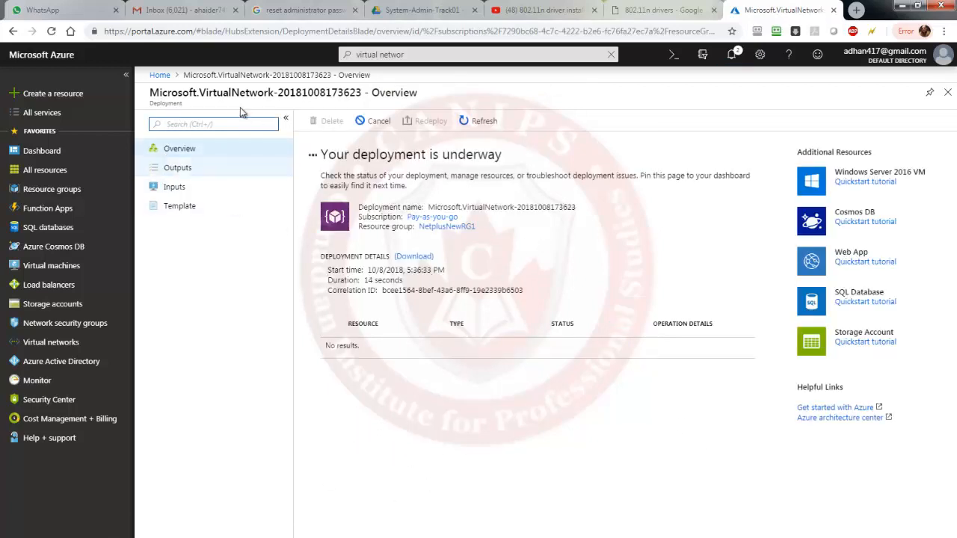
{"action": "left_click", "coordinate": [731, 53]}
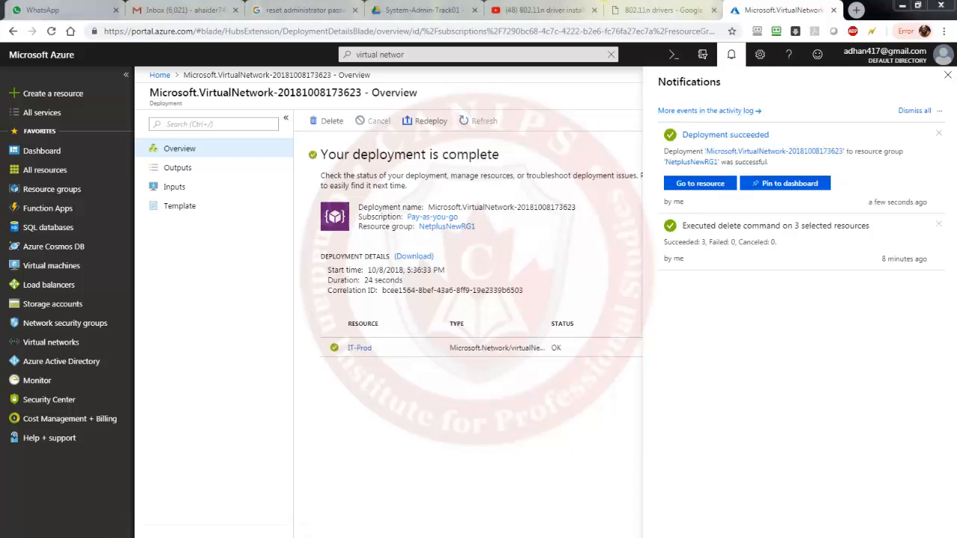
{"action": "mouse_move", "coordinate": [592, 167]}
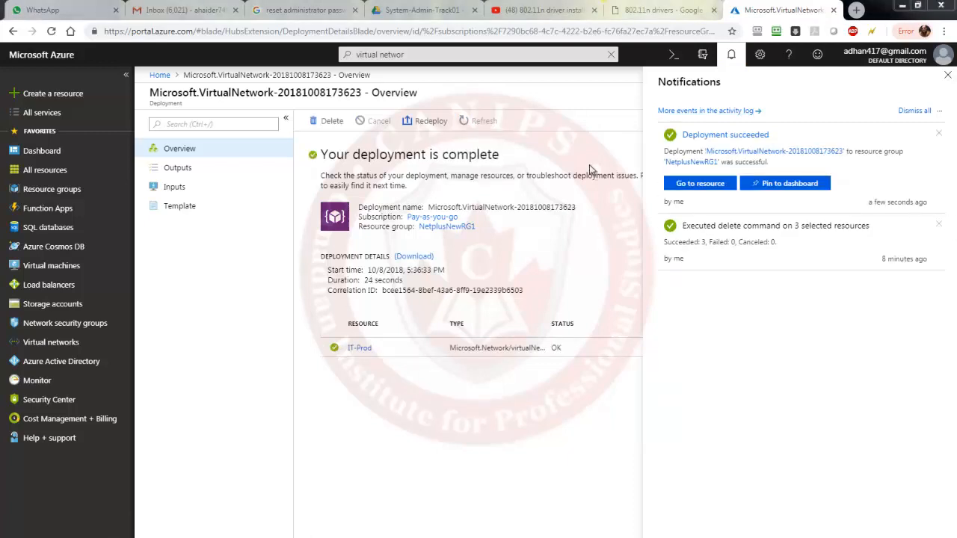
{"action": "mouse_move", "coordinate": [700, 183]}
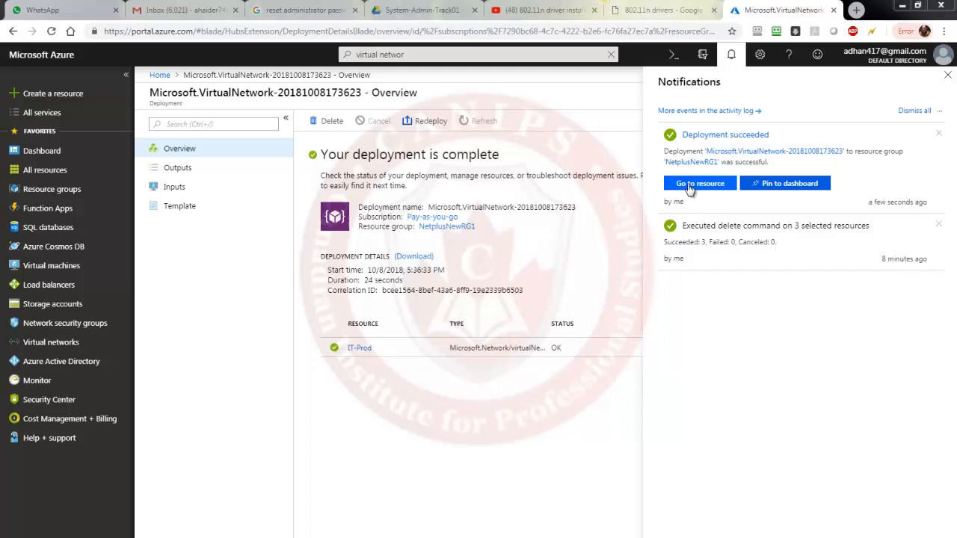
{"action": "left_click", "coordinate": [699, 183]}
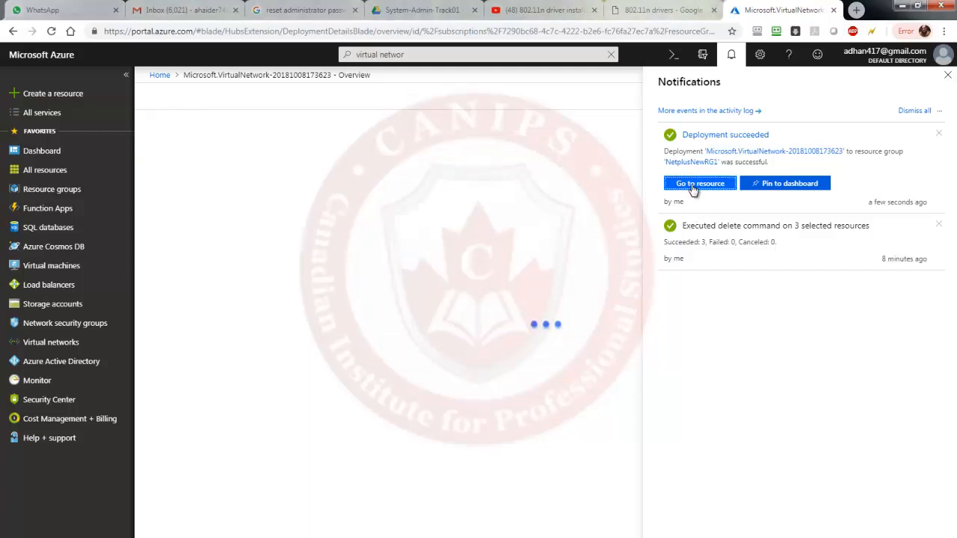
{"action": "left_click", "coordinate": [700, 184]}
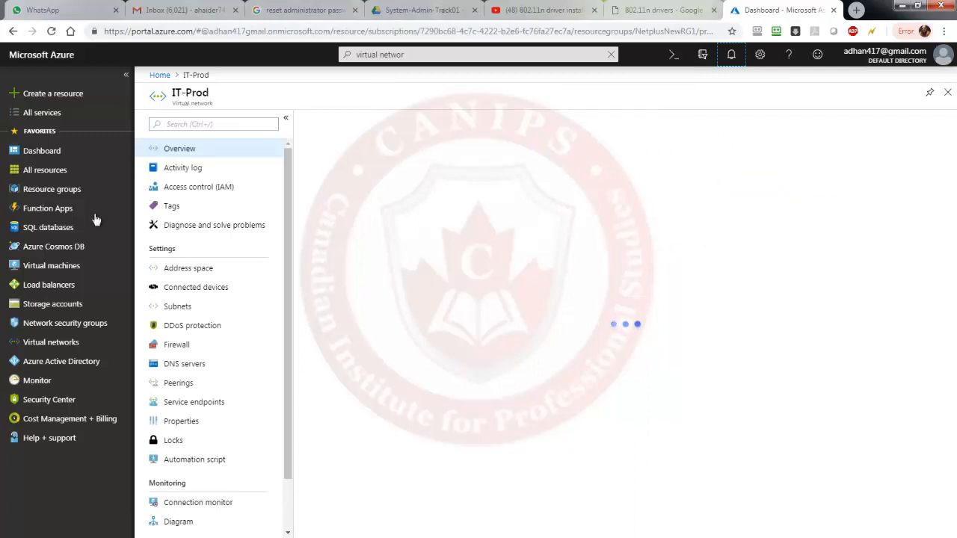
Open IT-Prod from All resources to view its 10.0.0.0/16 overview.
{"action": "left_click", "coordinate": [45, 170]}
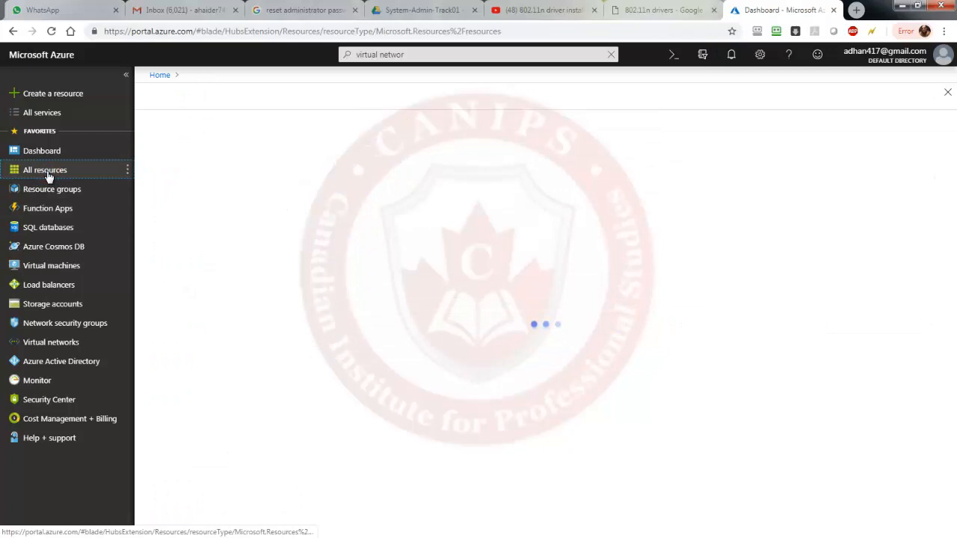
{"action": "left_click", "coordinate": [45, 170]}
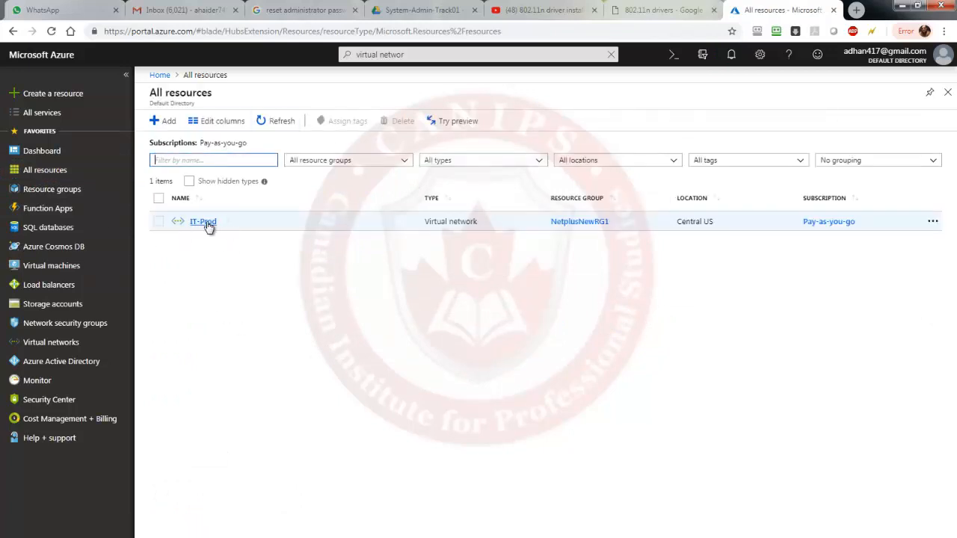
{"action": "mouse_move", "coordinate": [497, 240]}
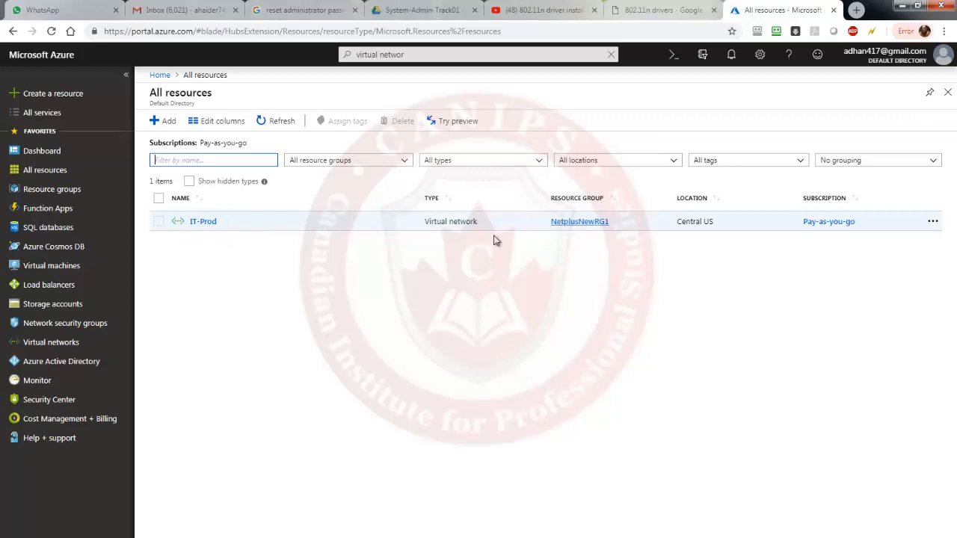
{"action": "left_click", "coordinate": [203, 221]}
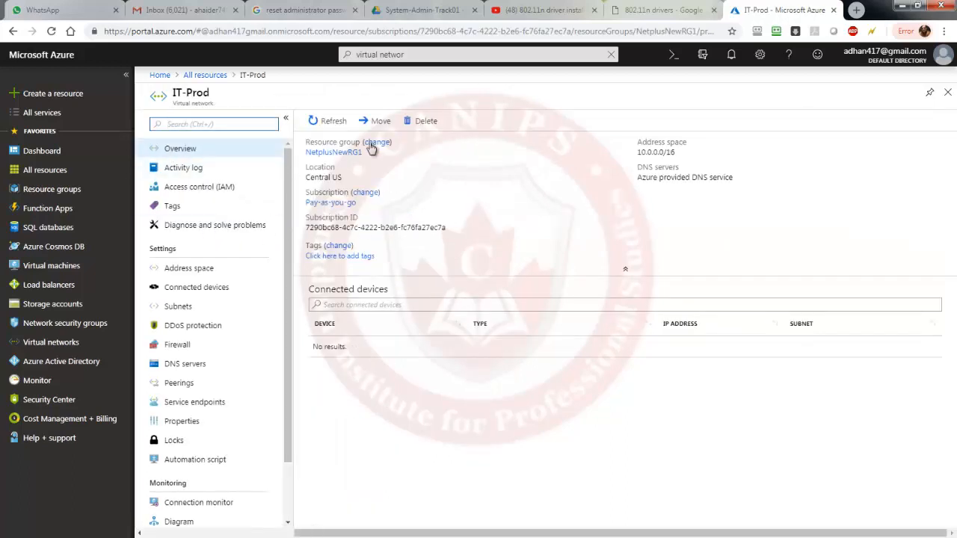
{"action": "mouse_move", "coordinate": [327, 191]}
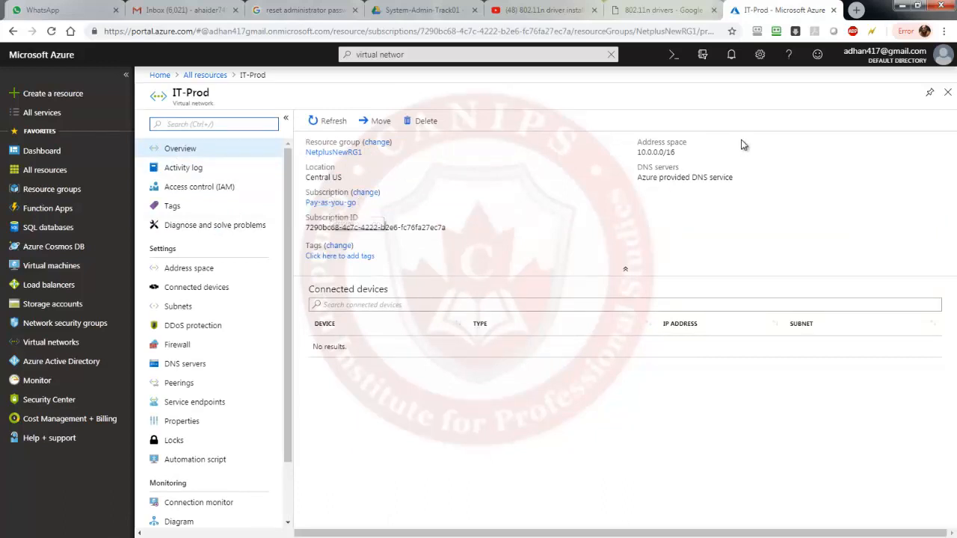
{"action": "mouse_move", "coordinate": [170, 211]}
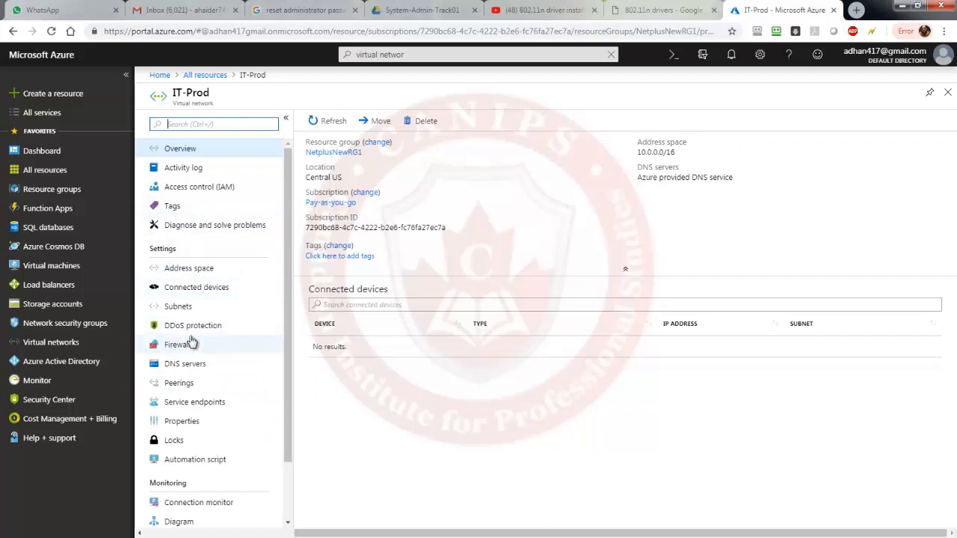
Start a new IT-Prod subnet named AppServers1 with range 10.0.1.0/24, checking service endpoints.
{"action": "left_click", "coordinate": [178, 306]}
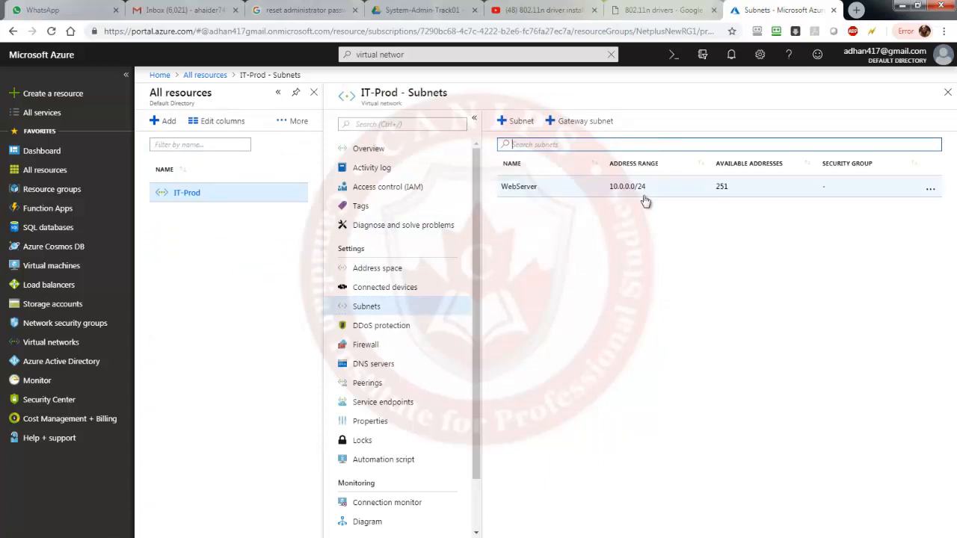
{"action": "mouse_move", "coordinate": [523, 110]}
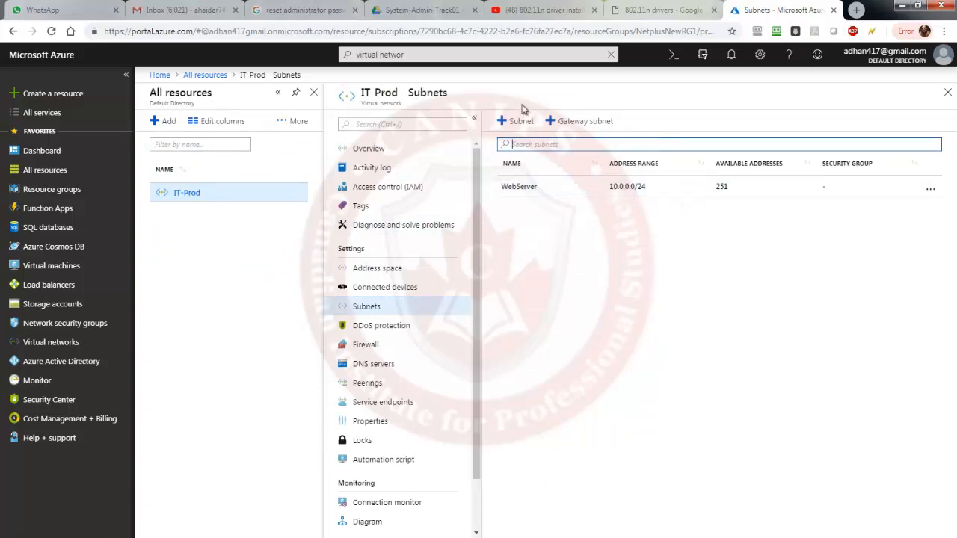
{"action": "left_click", "coordinate": [515, 120]}
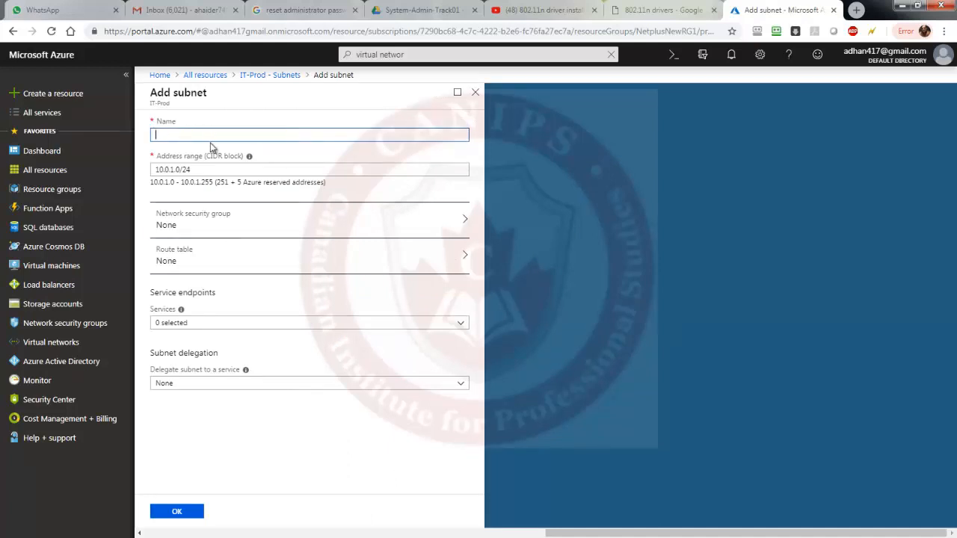
{"action": "type", "text": "AppServers"}
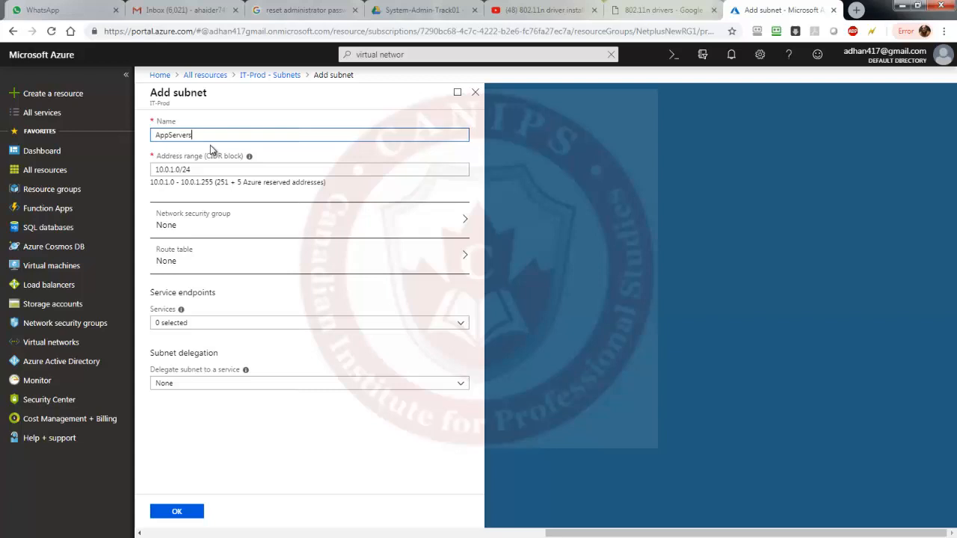
{"action": "type", "text": "1"}
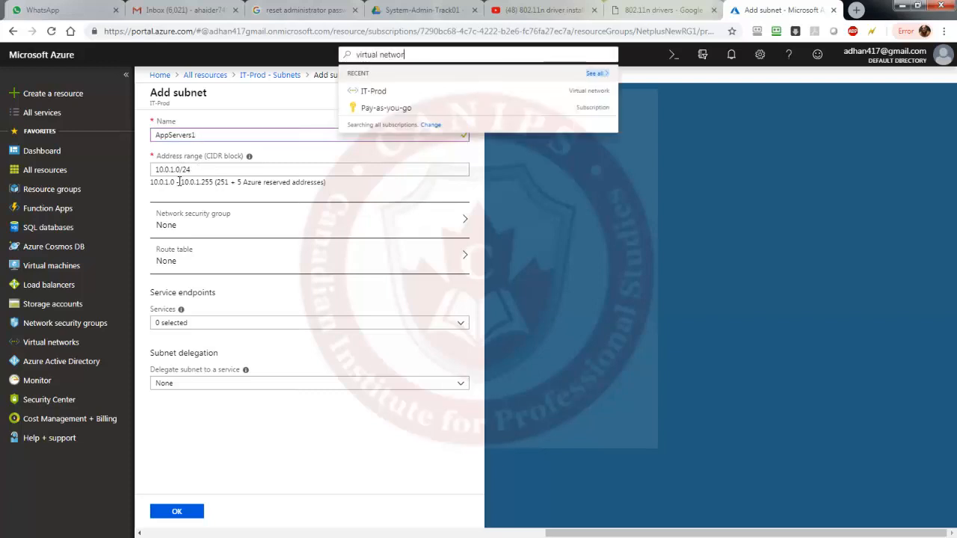
{"action": "mouse_move", "coordinate": [187, 233]}
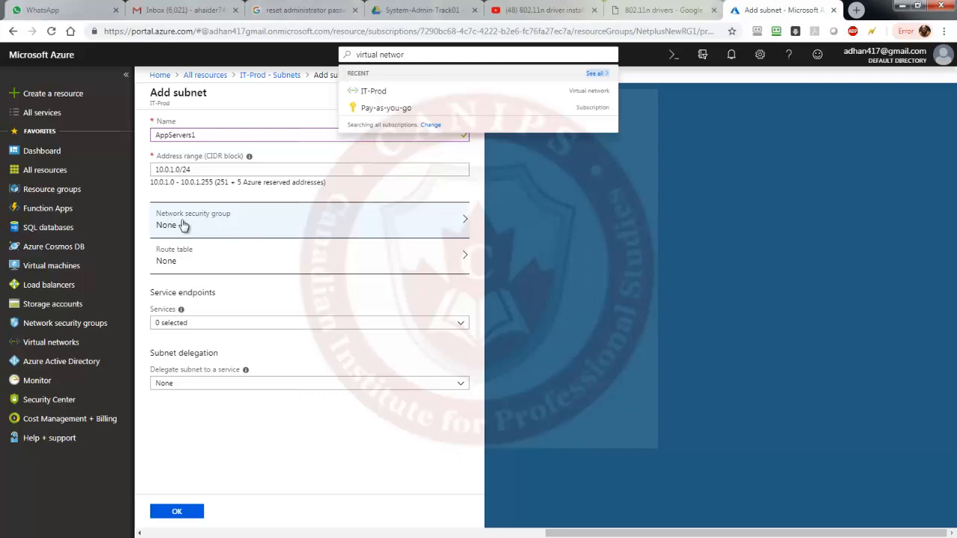
{"action": "mouse_move", "coordinate": [205, 226]}
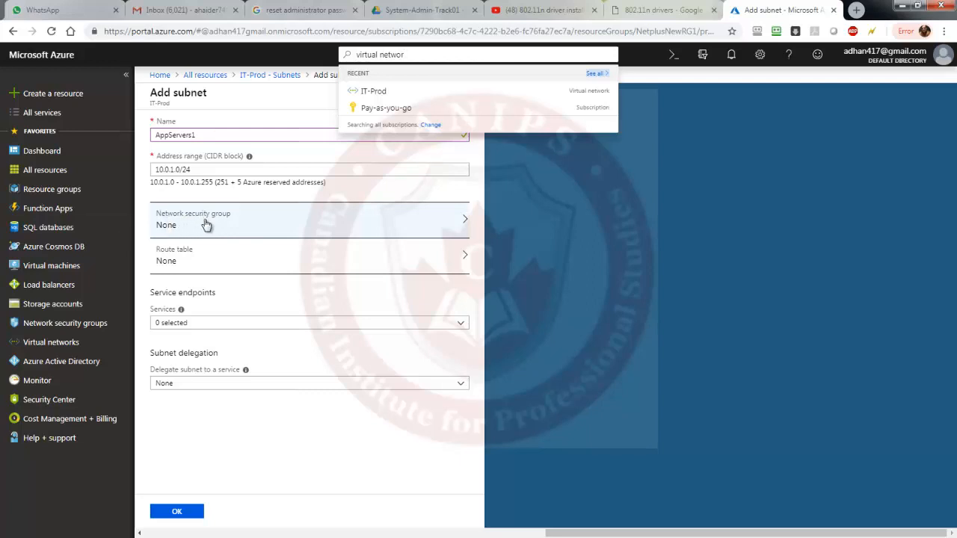
{"action": "mouse_move", "coordinate": [228, 298]}
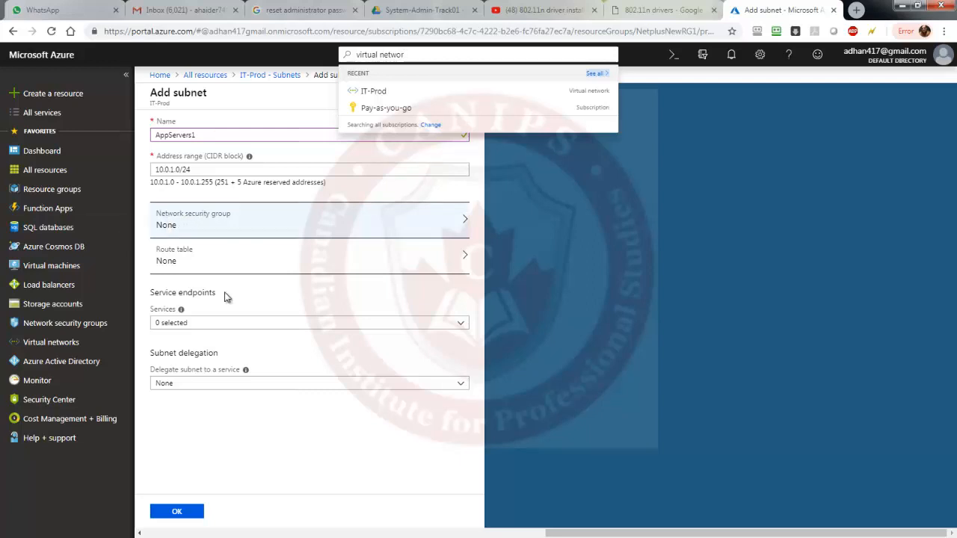
{"action": "left_click", "coordinate": [309, 322]}
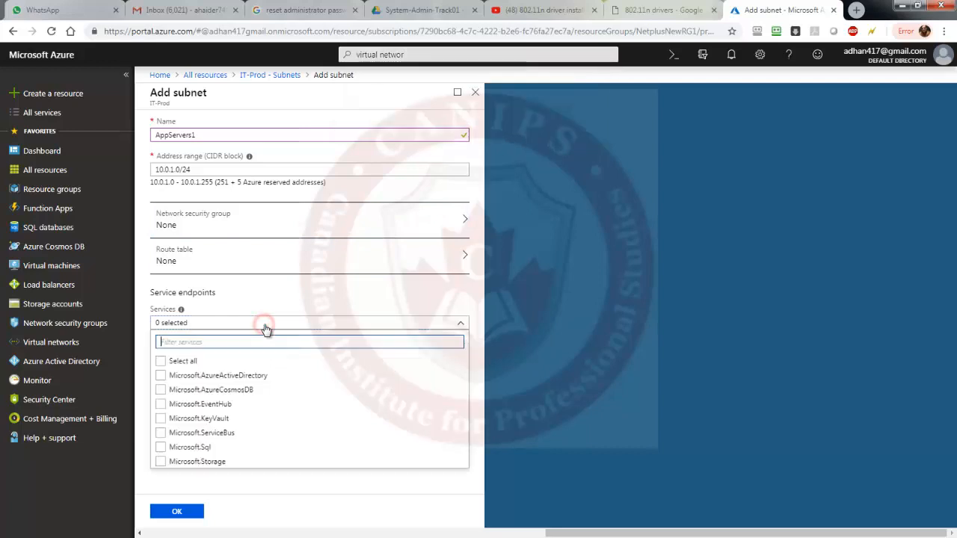
{"action": "mouse_move", "coordinate": [288, 492]}
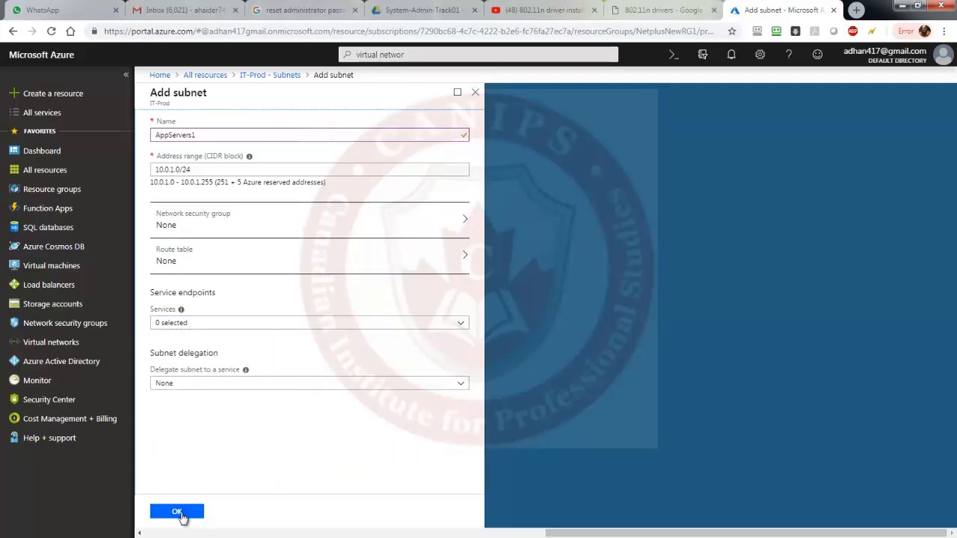
Add AppServers1, then fill in a FirewallServer subnet with range 10.0.2.0/24.
{"action": "left_click", "coordinate": [177, 512]}
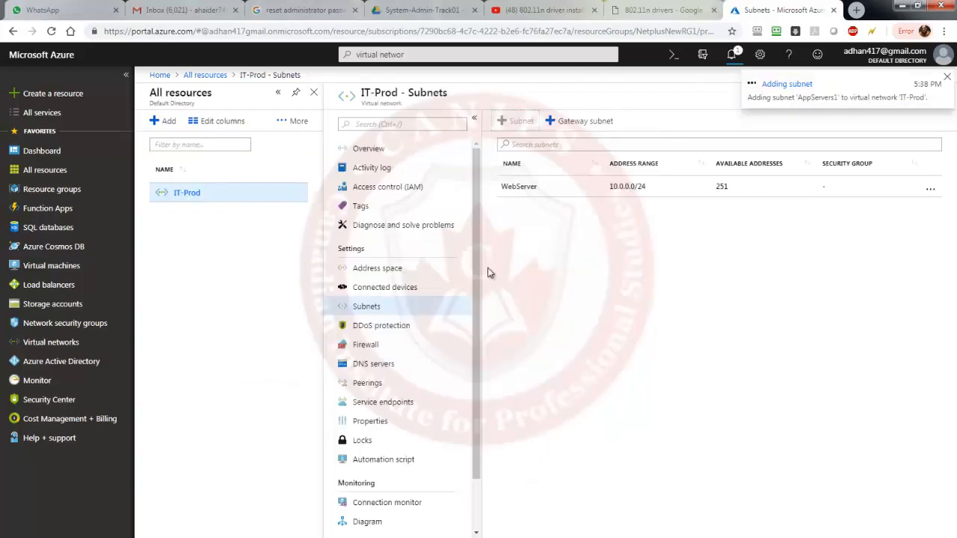
{"action": "mouse_move", "coordinate": [640, 183]}
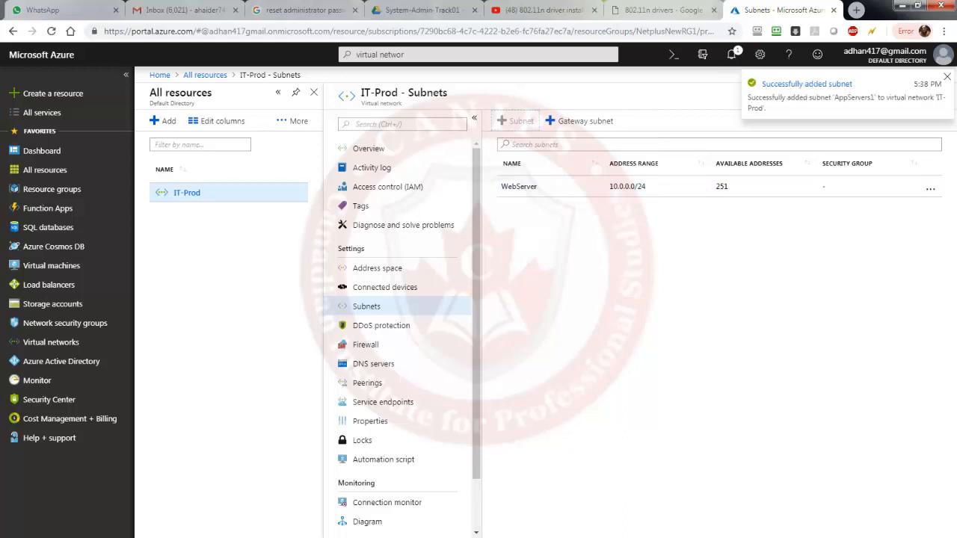
{"action": "left_click", "coordinate": [515, 120]}
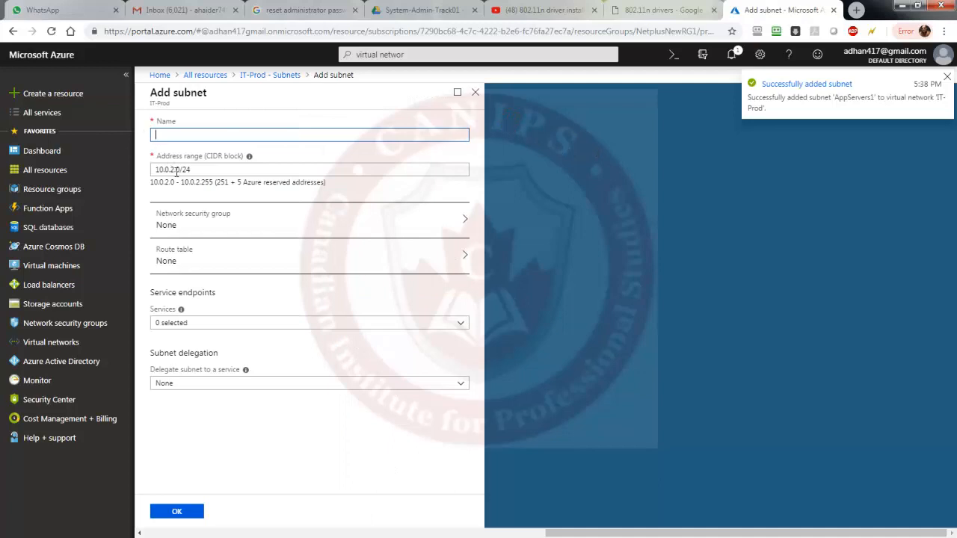
{"action": "type", "text": "Fire"}
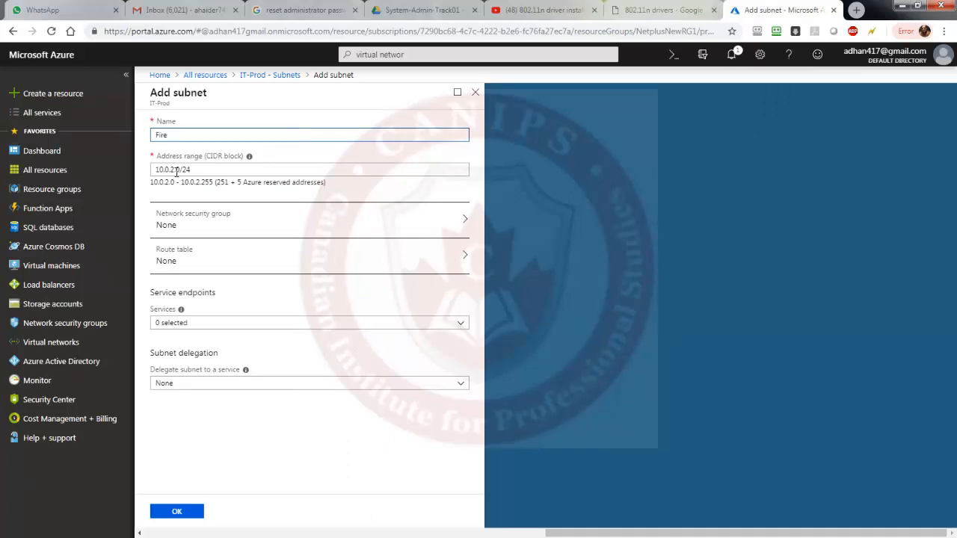
{"action": "type", "text": "wall"}
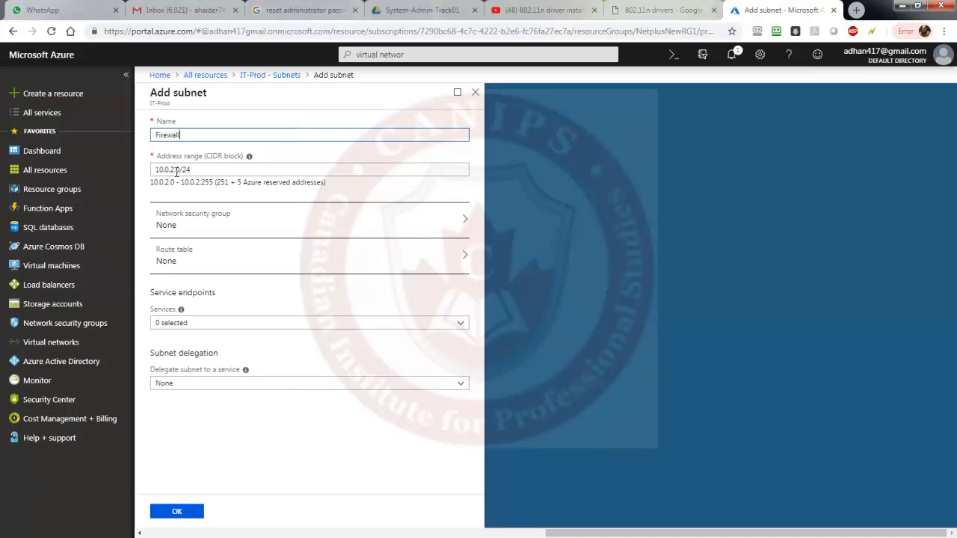
{"action": "type", "text": "Server"}
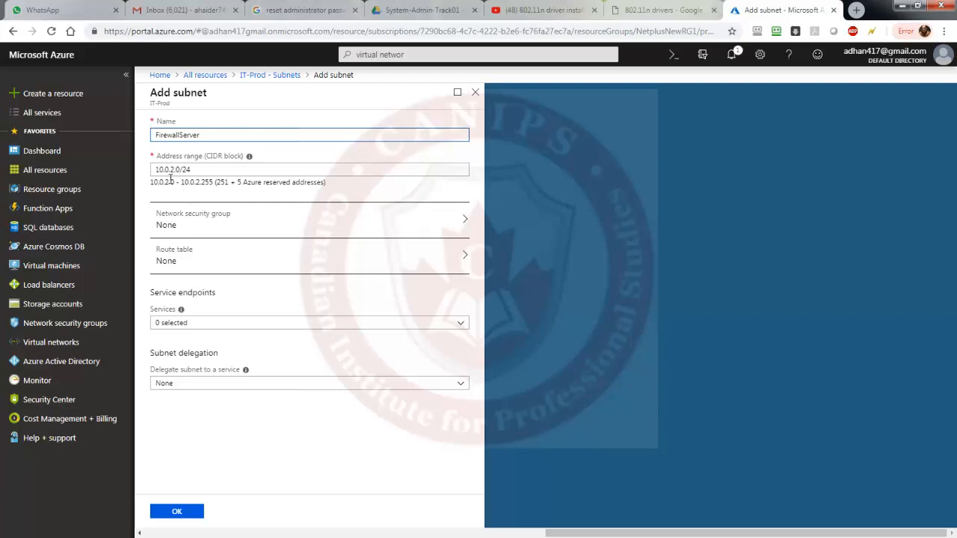
{"action": "left_click", "coordinate": [177, 511]}
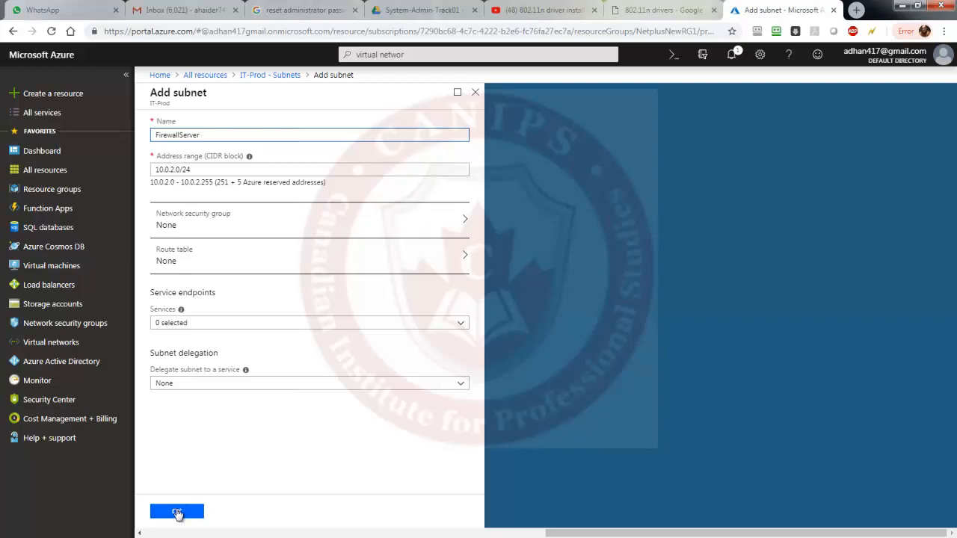
Confirm the FirewallServer subnet in the Add subnet blade.
{"action": "left_click", "coordinate": [178, 511]}
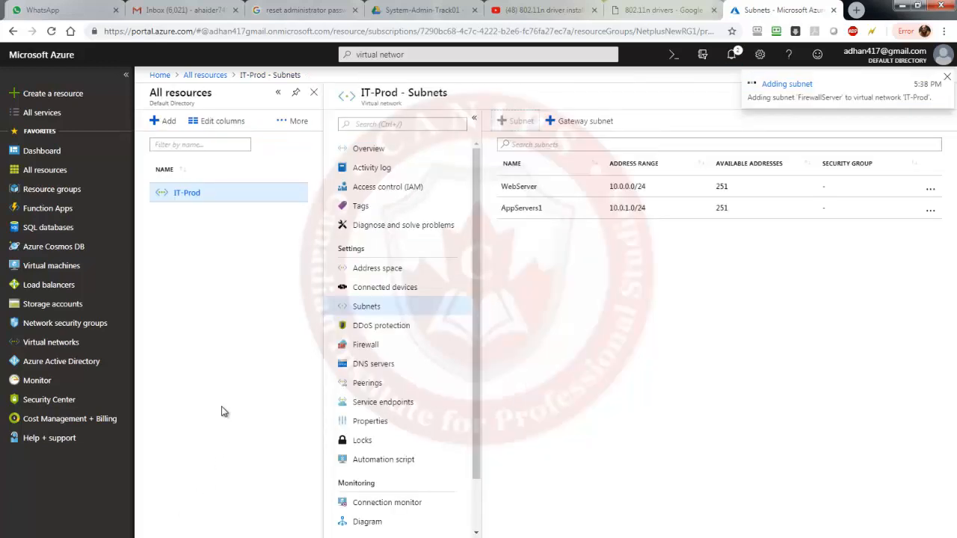
{"action": "mouse_move", "coordinate": [236, 430]}
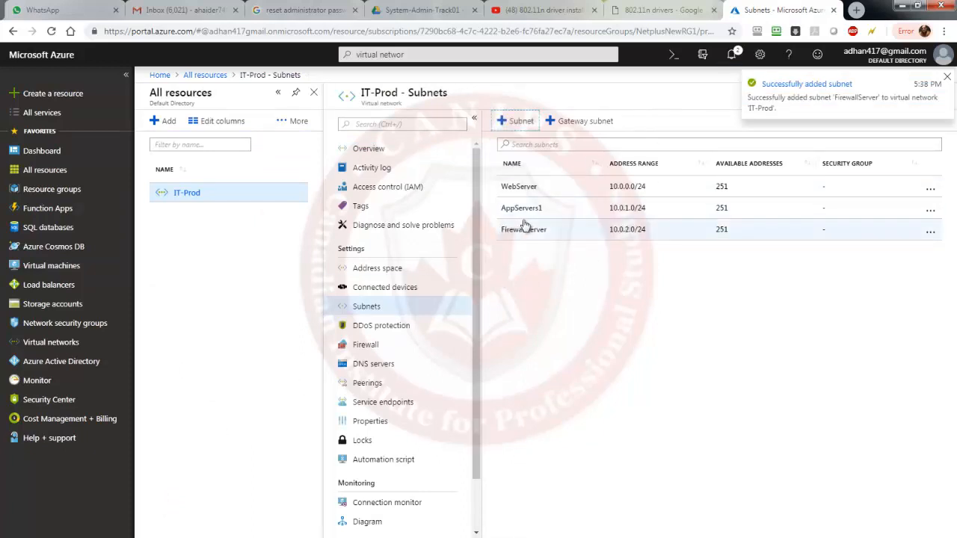
{"action": "mouse_move", "coordinate": [574, 216]}
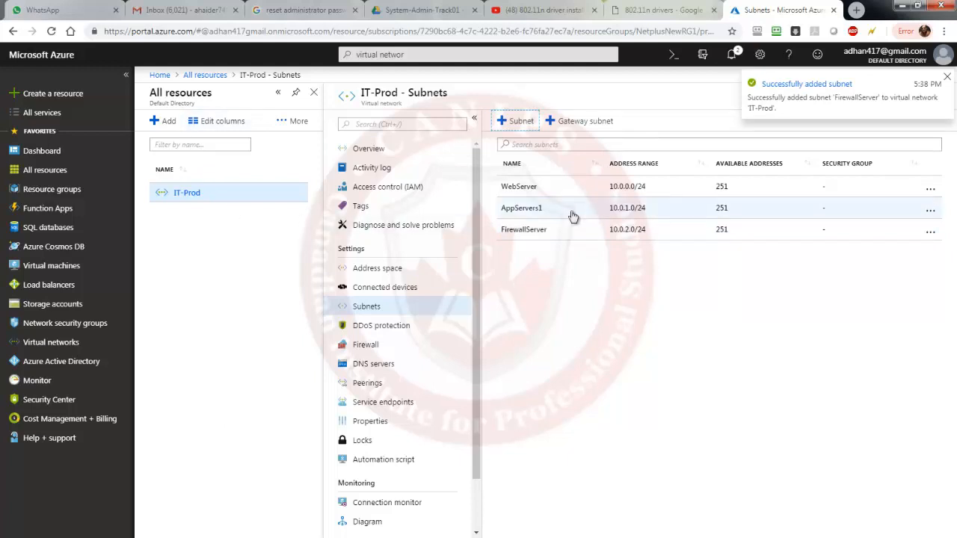